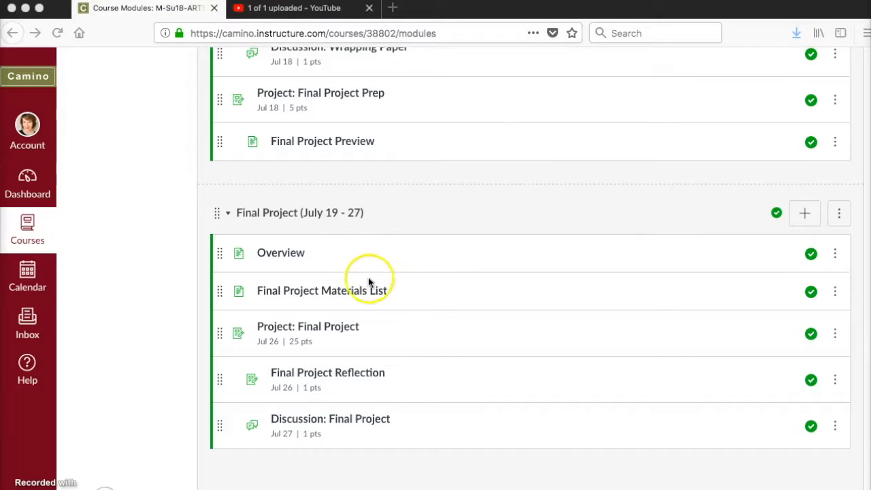
- Open the Final Project Materials List page from the Final Project module
click(321, 291)
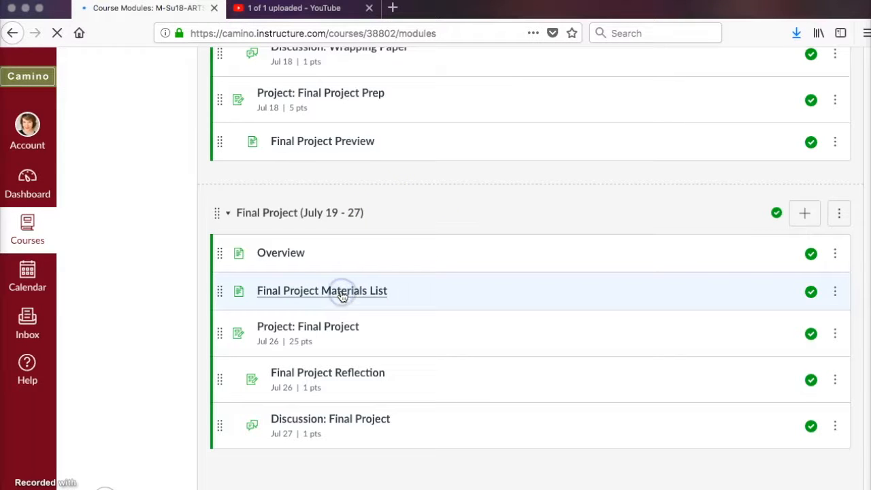
click(321, 291)
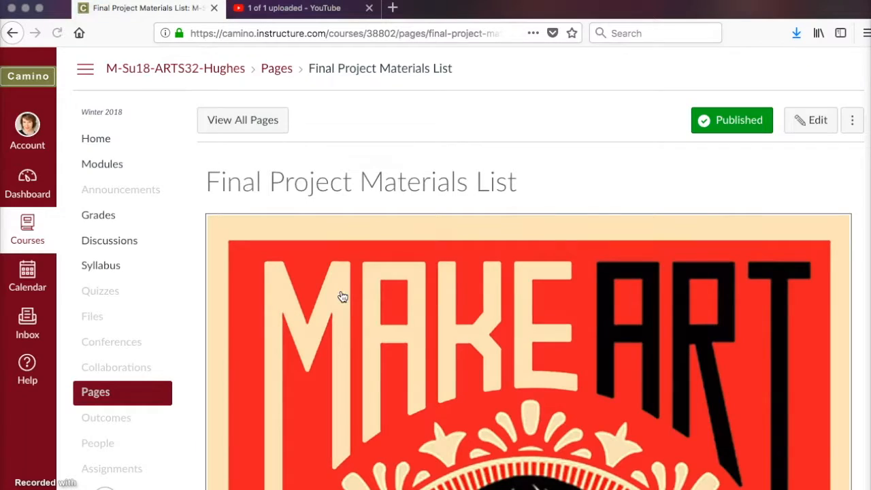
scroll(down, 3)
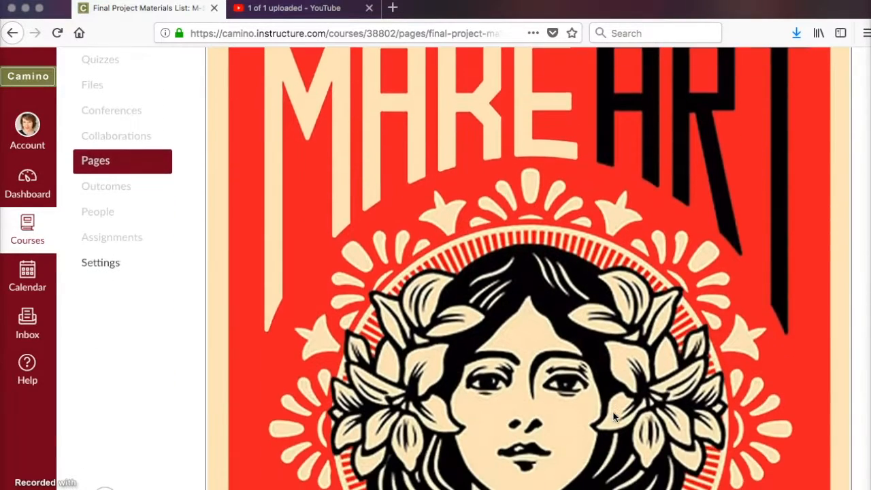
scroll(down, 3)
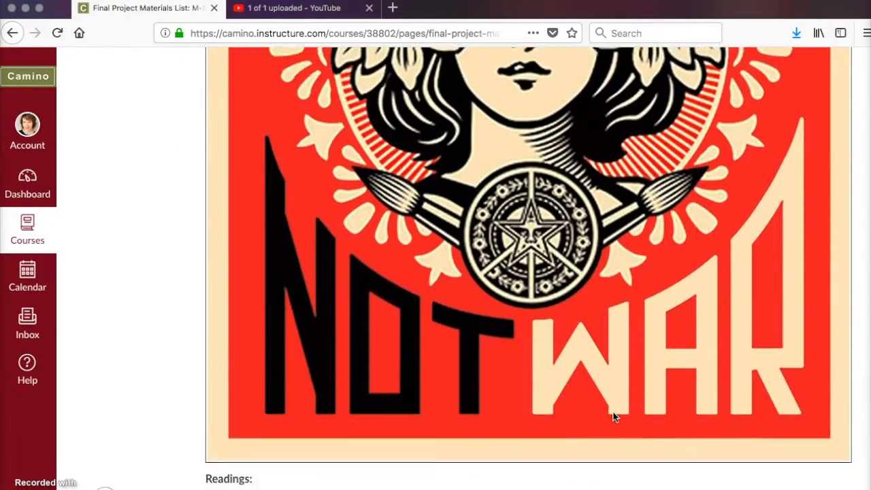
scroll(down, 3)
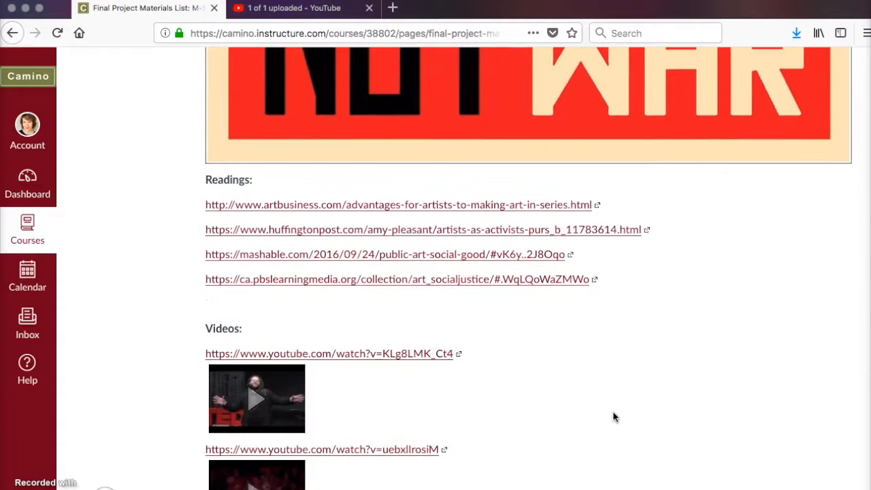
scroll(down, 3)
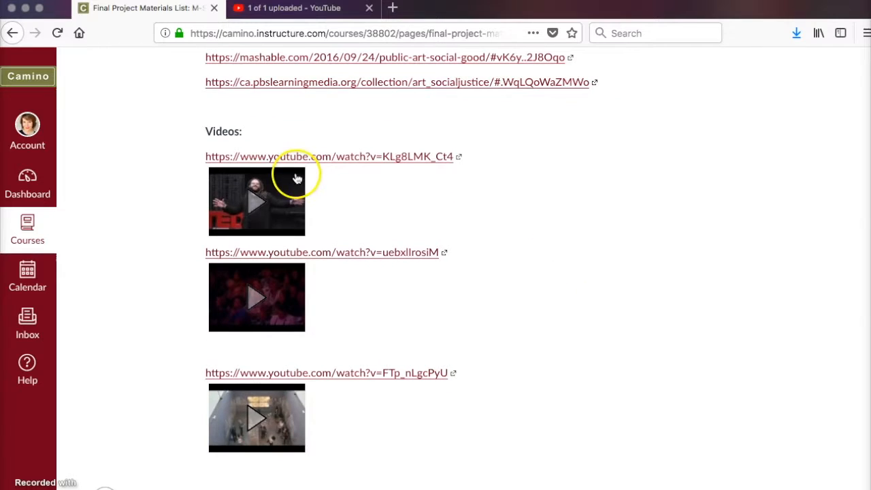
- Play the Art as activism talk and the second linked video
click(256, 202)
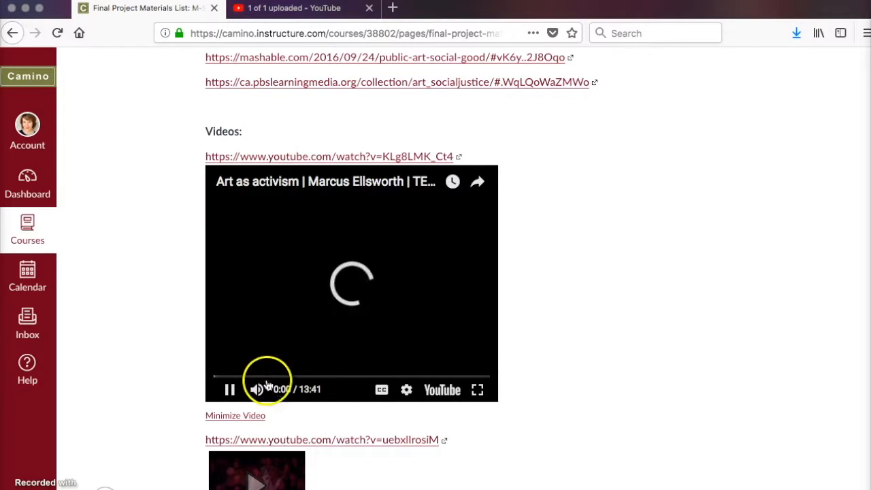
scroll(down, 3)
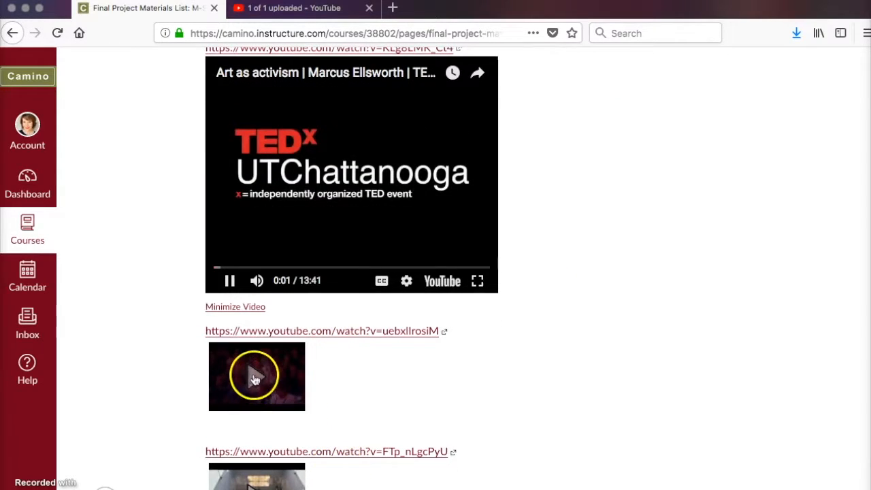
click(256, 375)
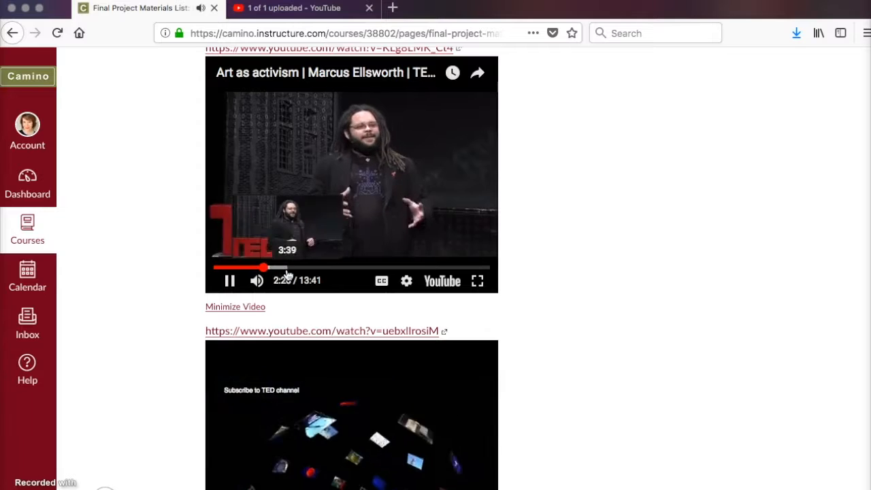
- Scroll down through the module content toward the Final Project Reflection assignment
scroll(down, 3)
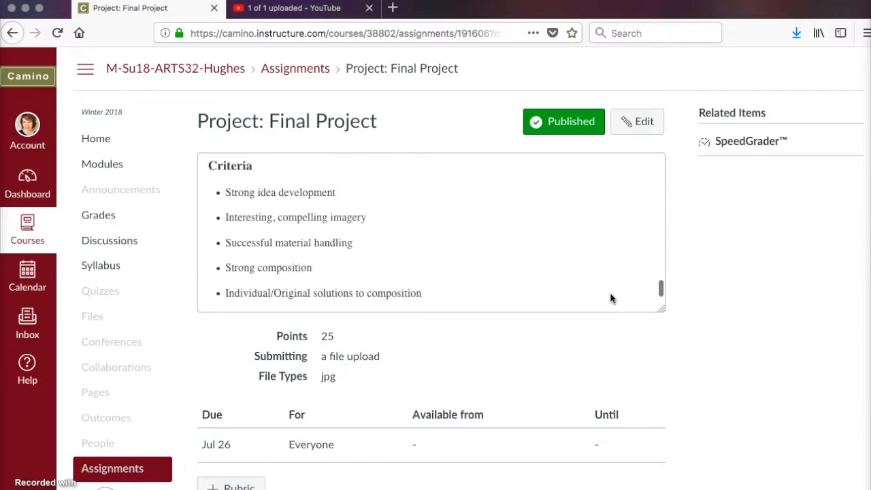
scroll(down, 3)
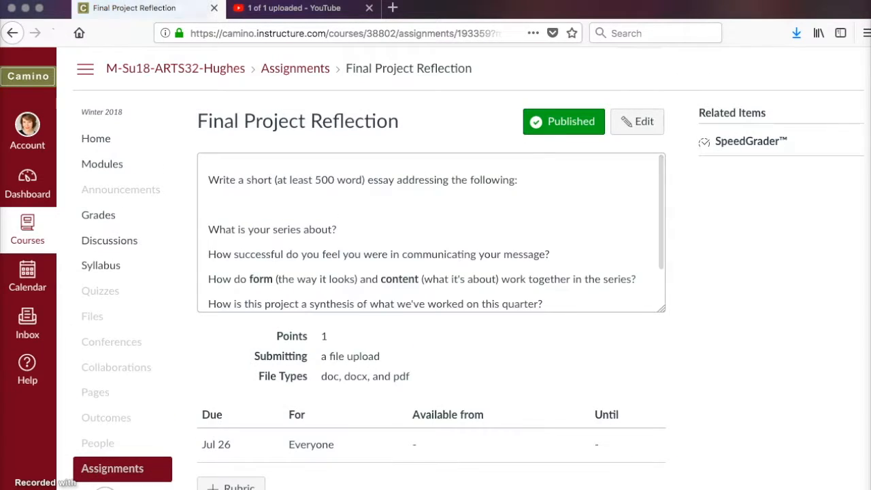
scroll(down, 3)
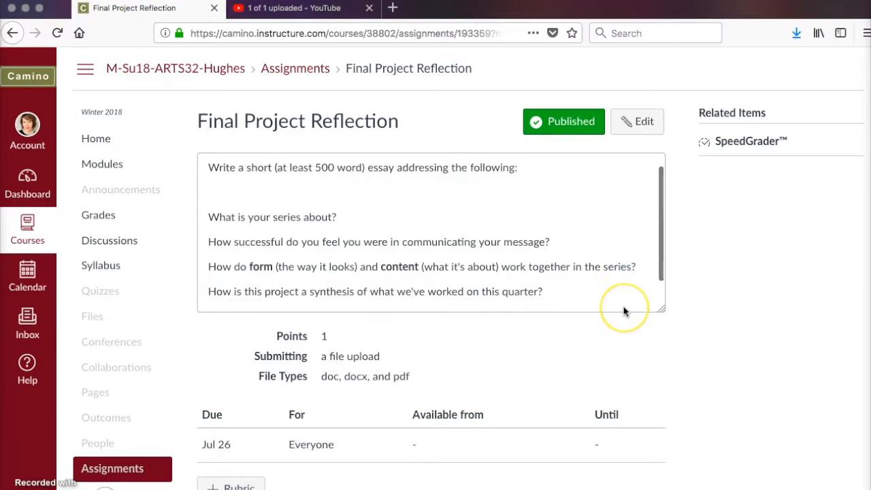
scroll(down, 3)
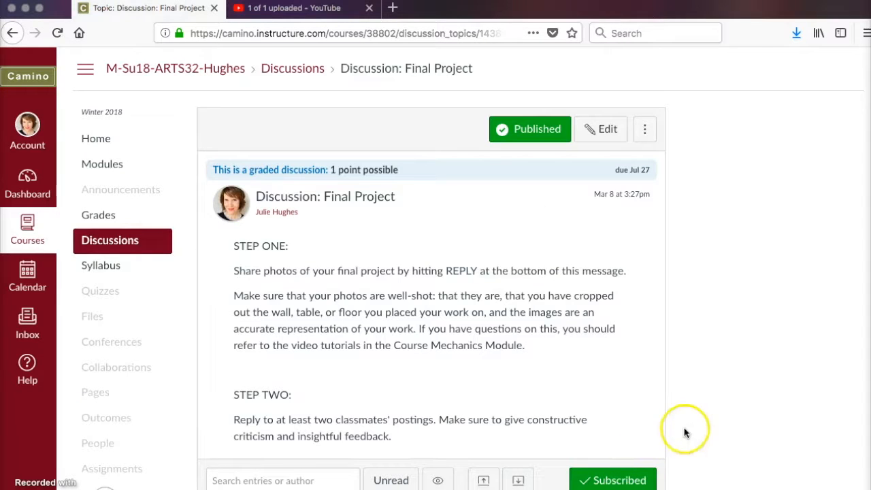
- Start a reply on the Discussion: Final Project topic with the rich content editor showing
scroll(down, 3)
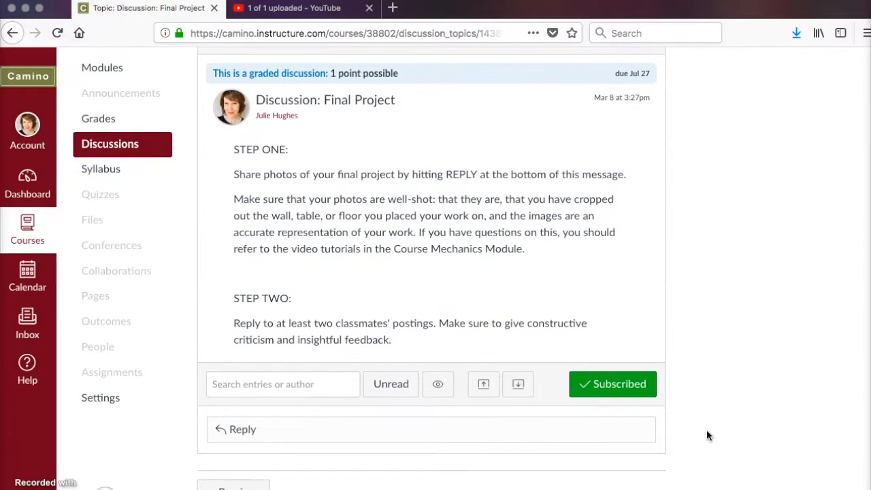
scroll(up, 3)
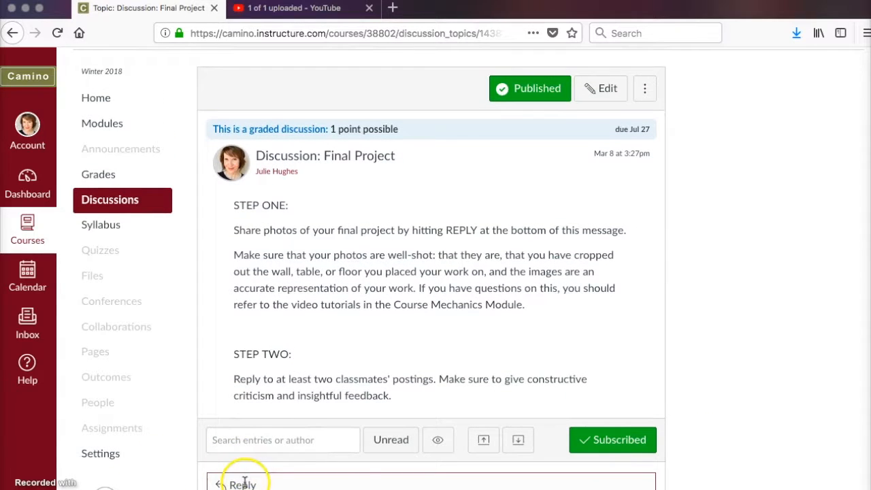
click(242, 485)
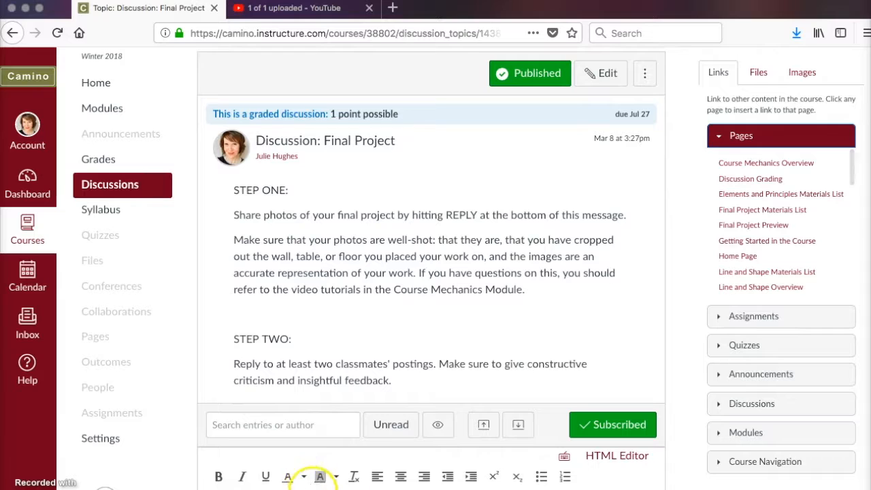